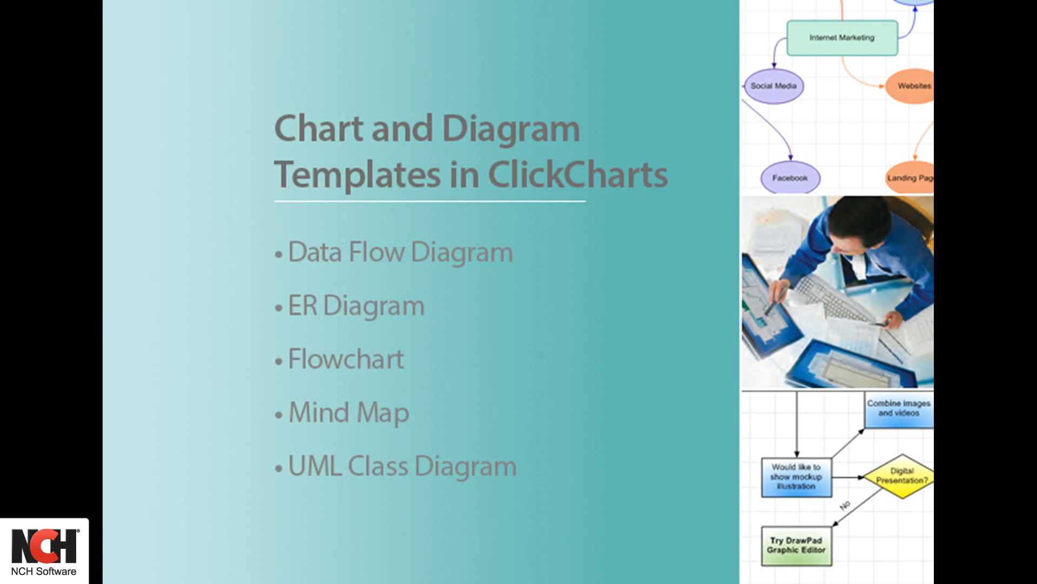
- Start a new diagram and browse the Data Flow and ER Diagram templates in the chooser
click(40, 57)
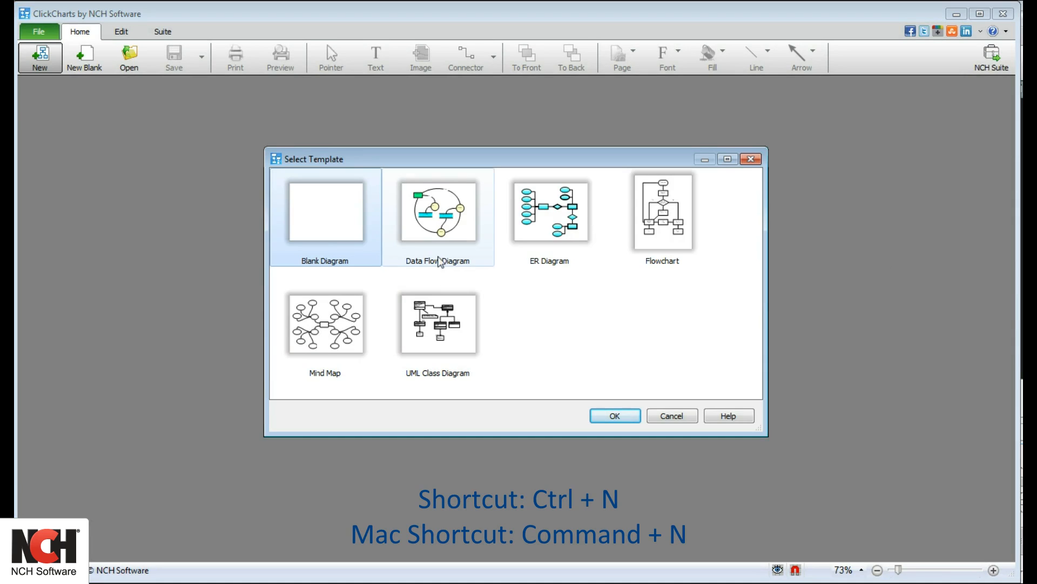
click(549, 212)
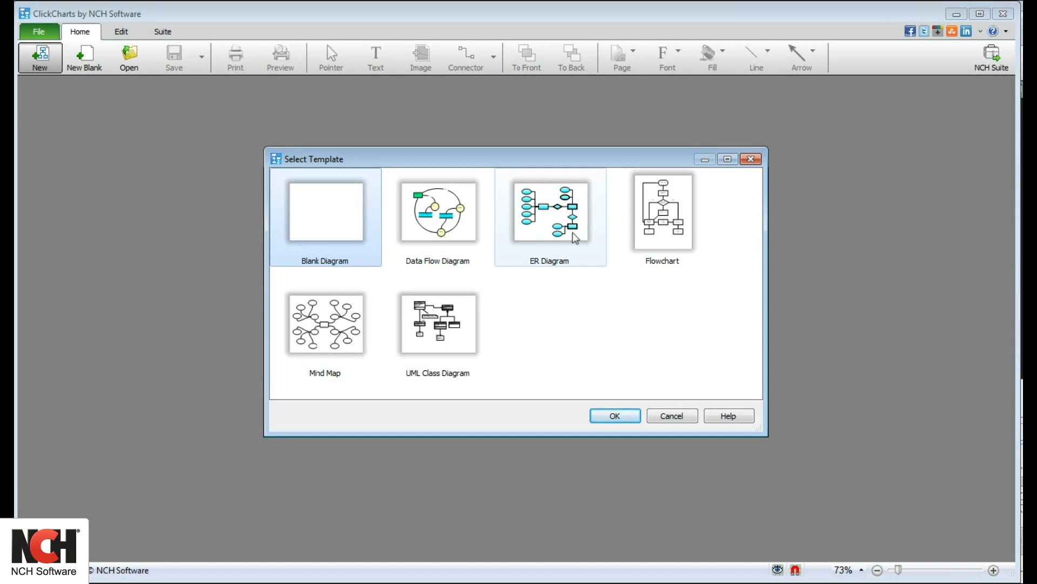
click(438, 324)
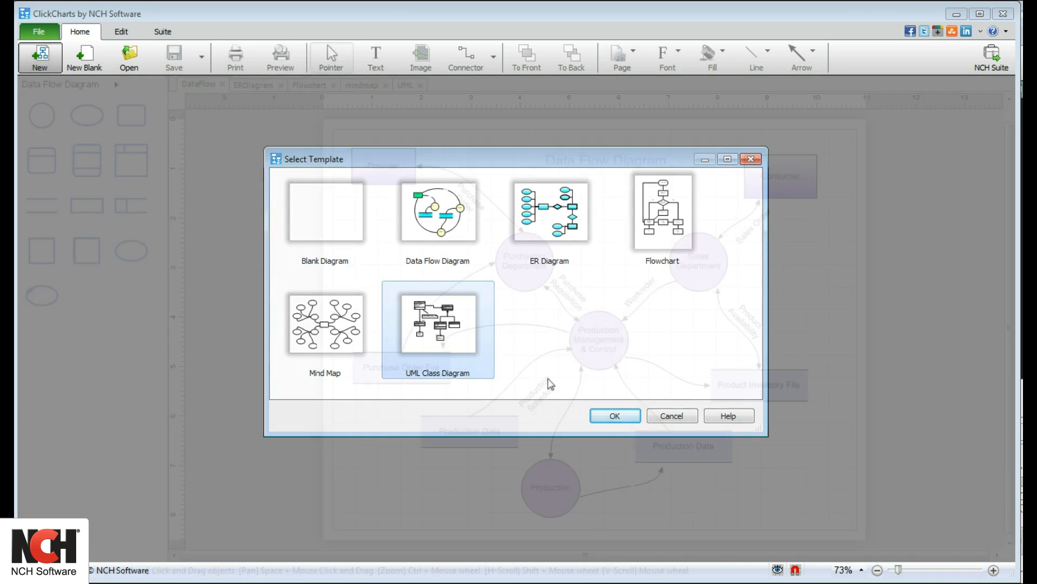
- Close the template chooser, leaving the Data Flow Diagram example in view
click(613, 415)
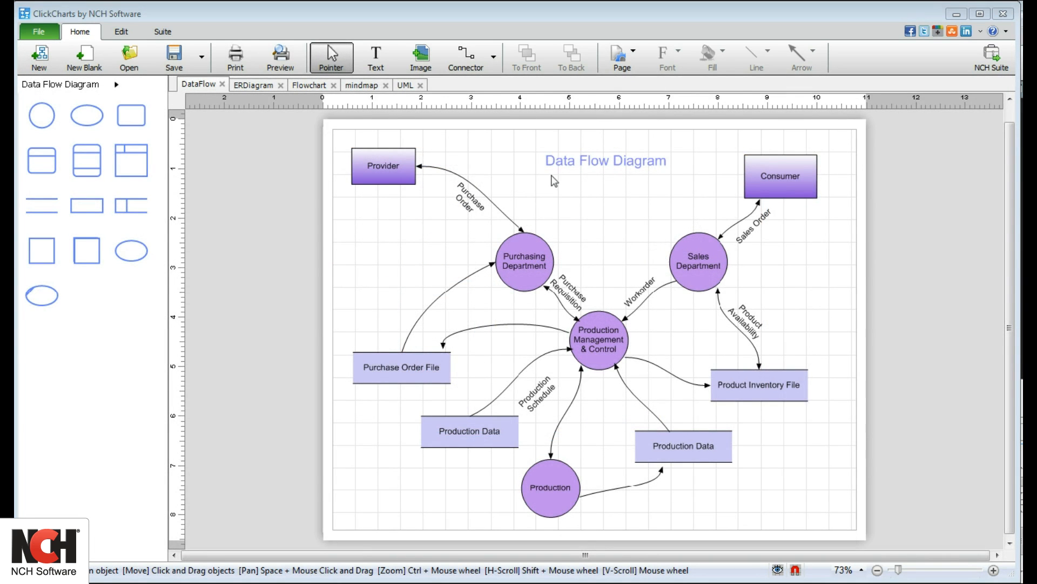
mouse_move(663, 186)
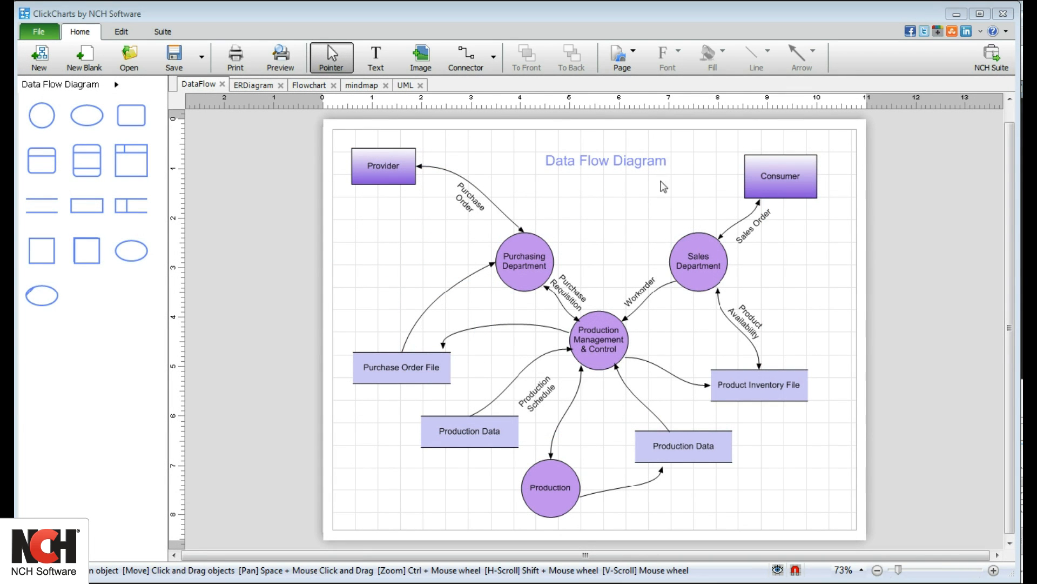
mouse_move(450, 183)
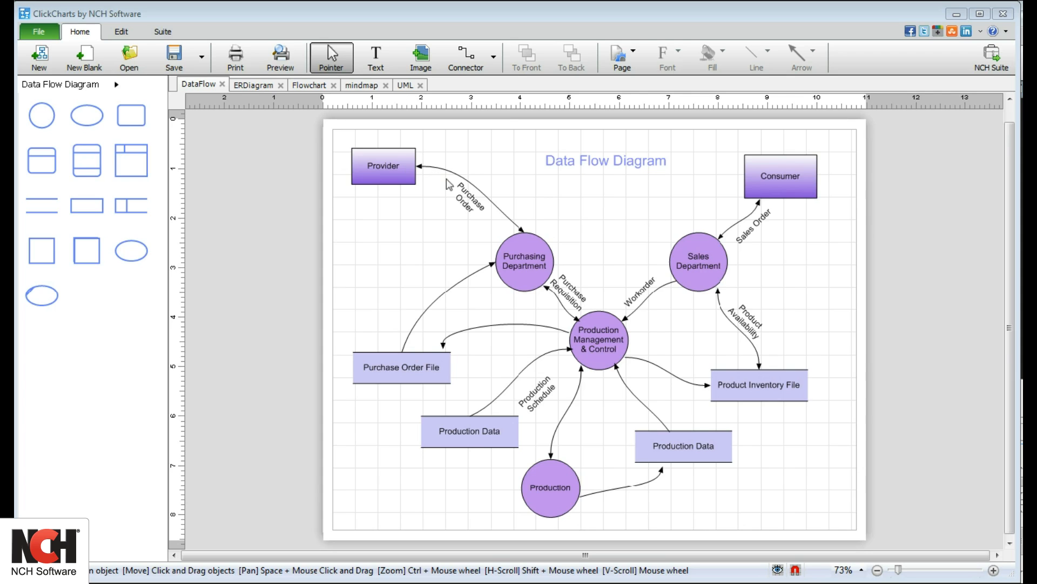
mouse_move(513, 337)
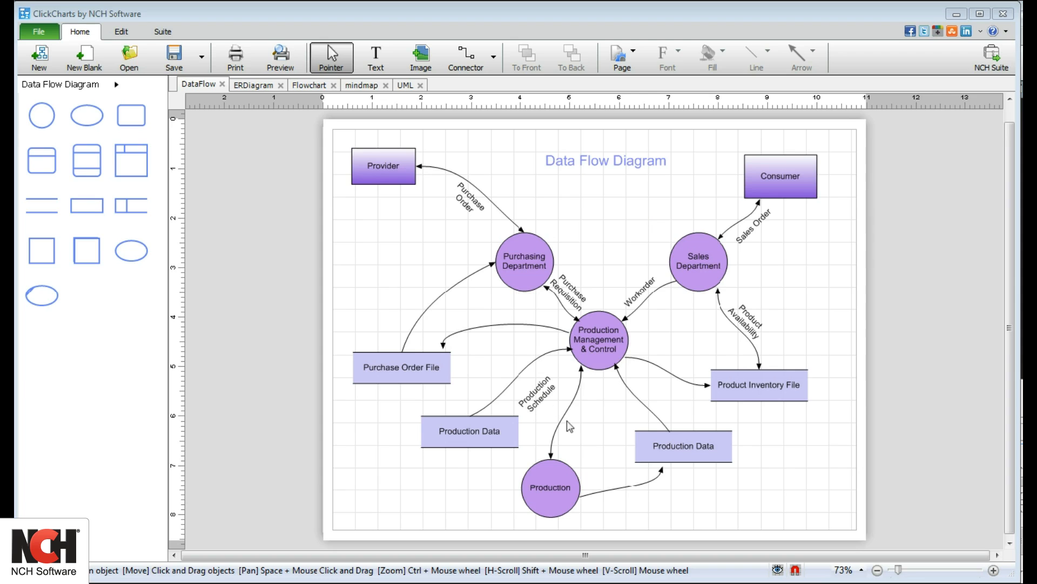
mouse_move(723, 477)
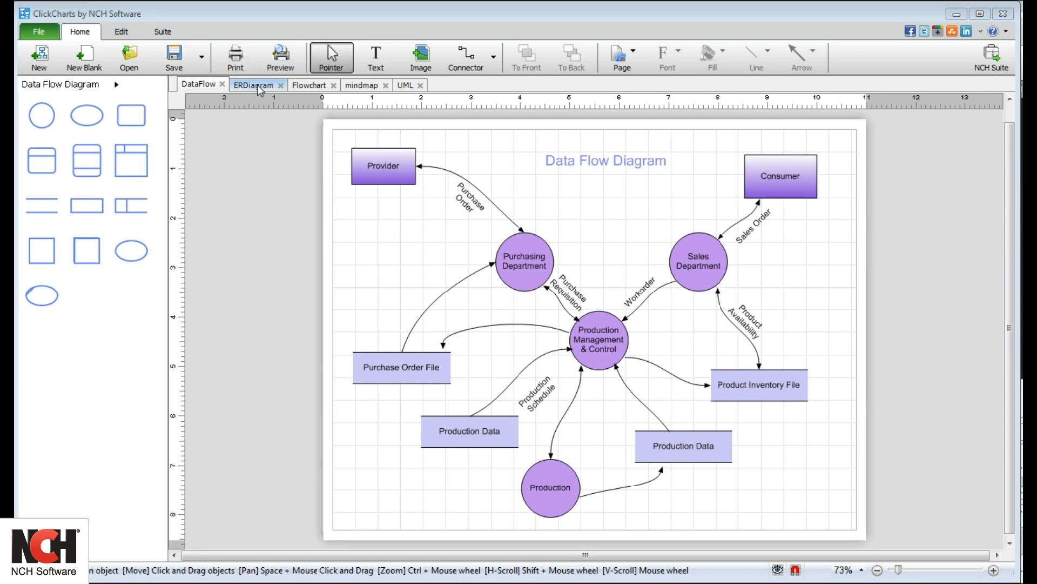
- View the ER Diagram example with its entity legend, then the Flowchart example
click(254, 84)
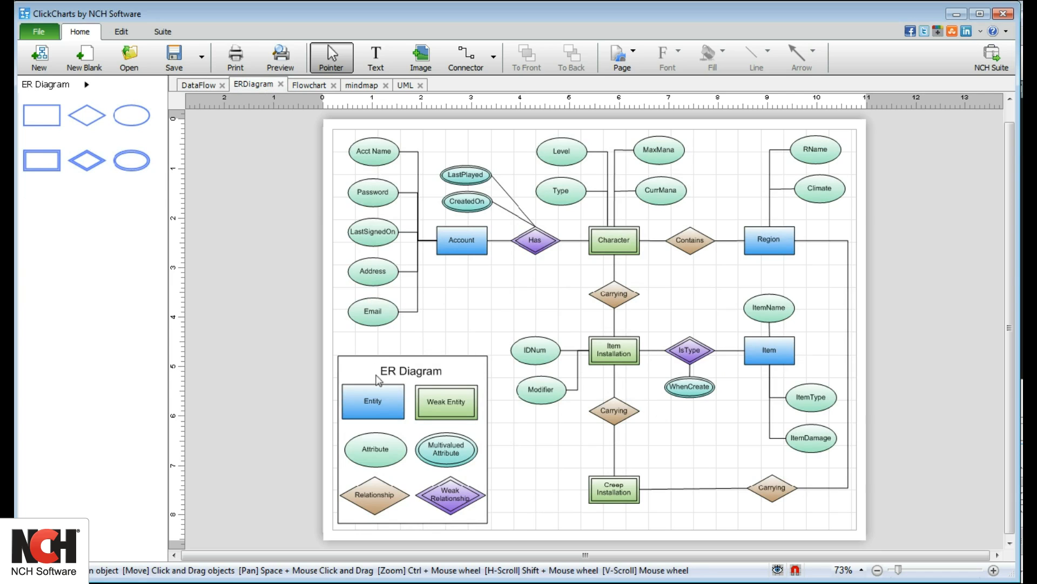
mouse_move(430, 385)
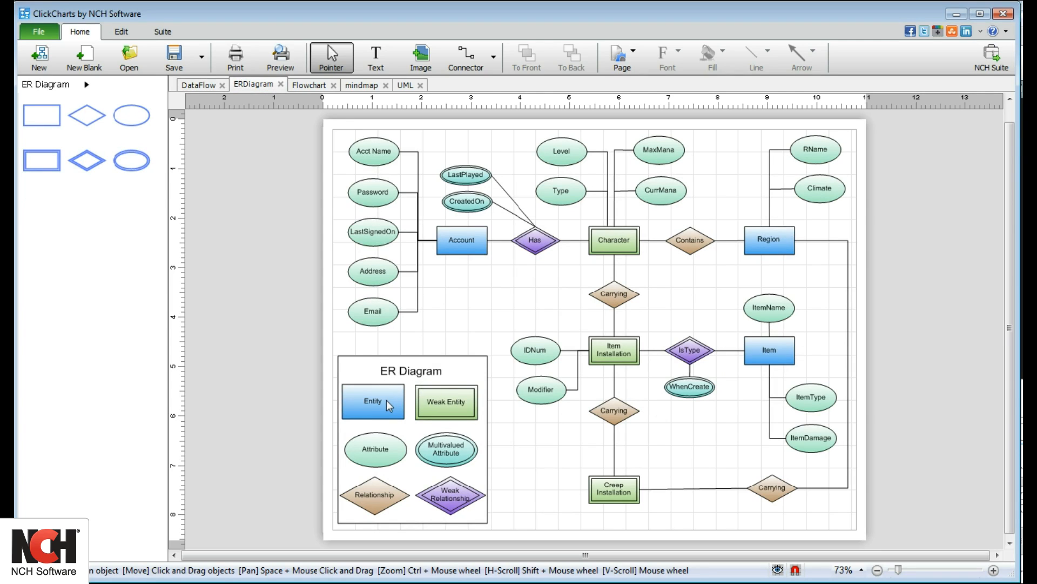
mouse_move(387, 514)
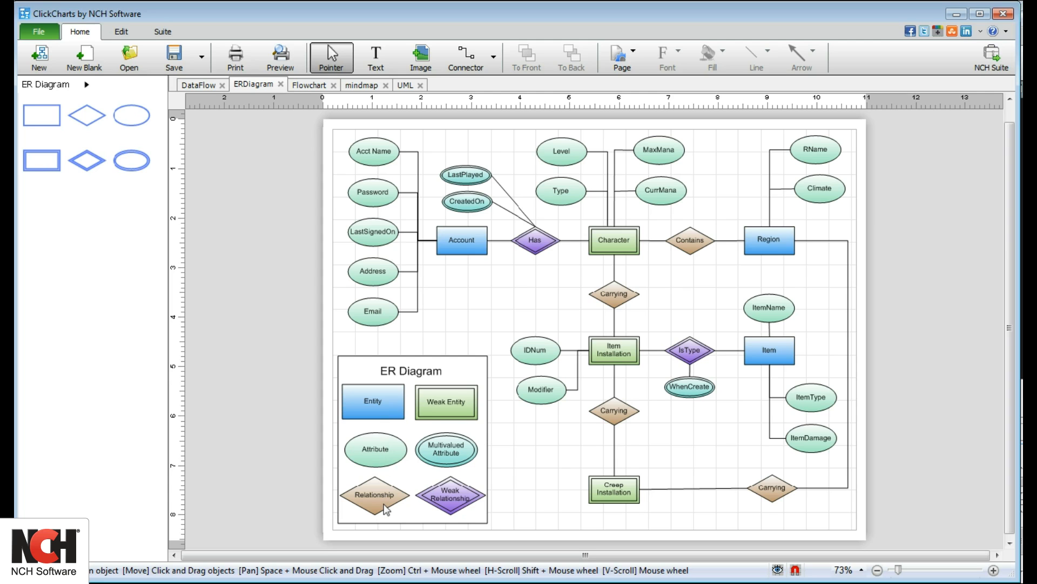
click(308, 85)
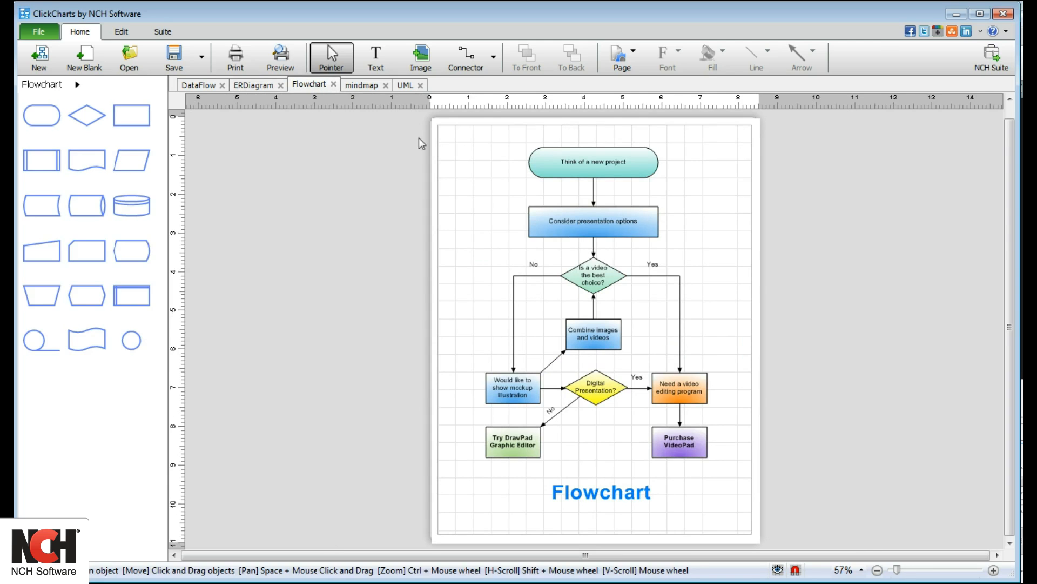
mouse_move(608, 225)
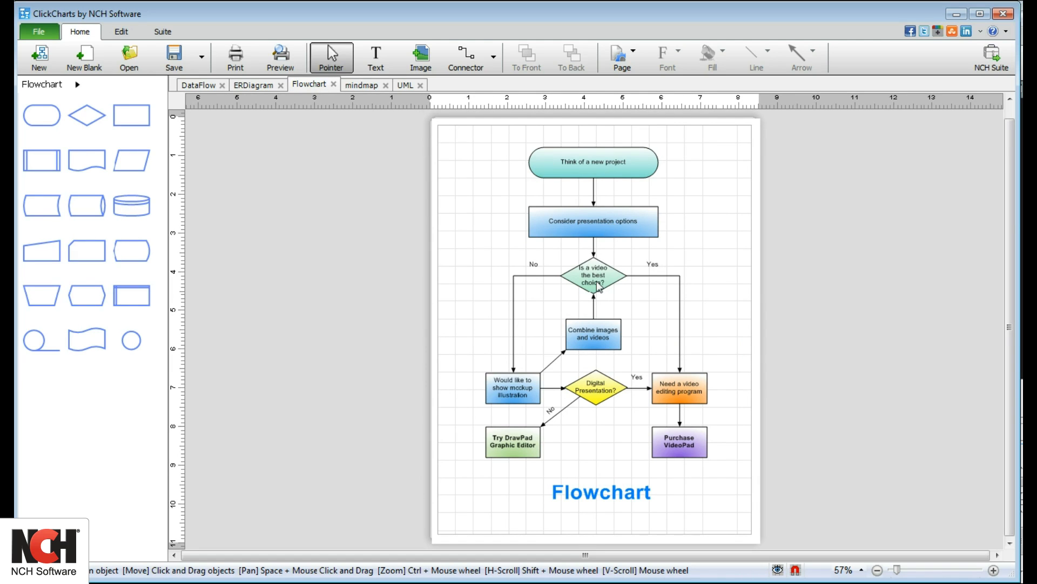
mouse_move(520, 302)
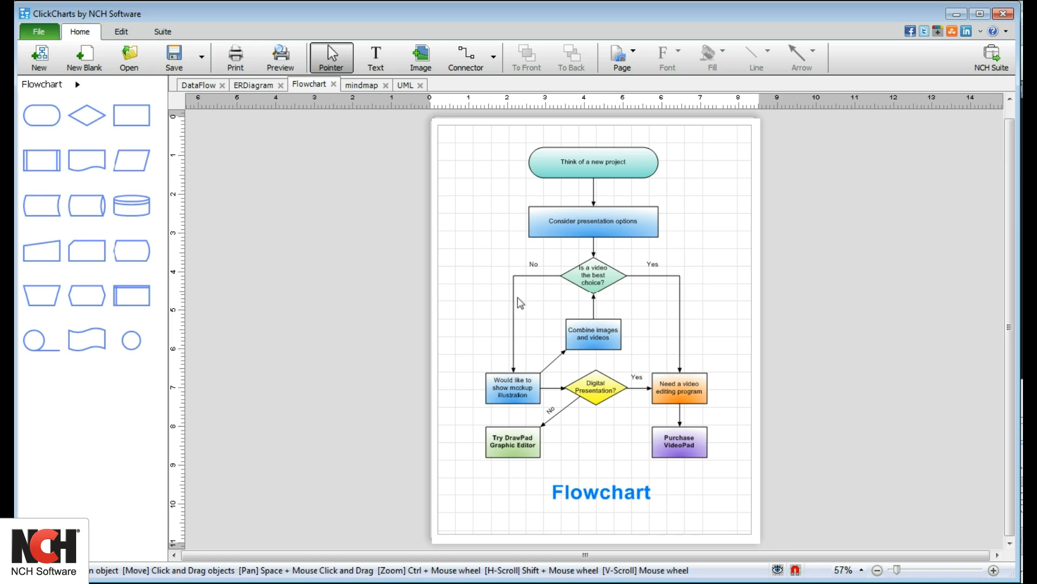
mouse_move(597, 276)
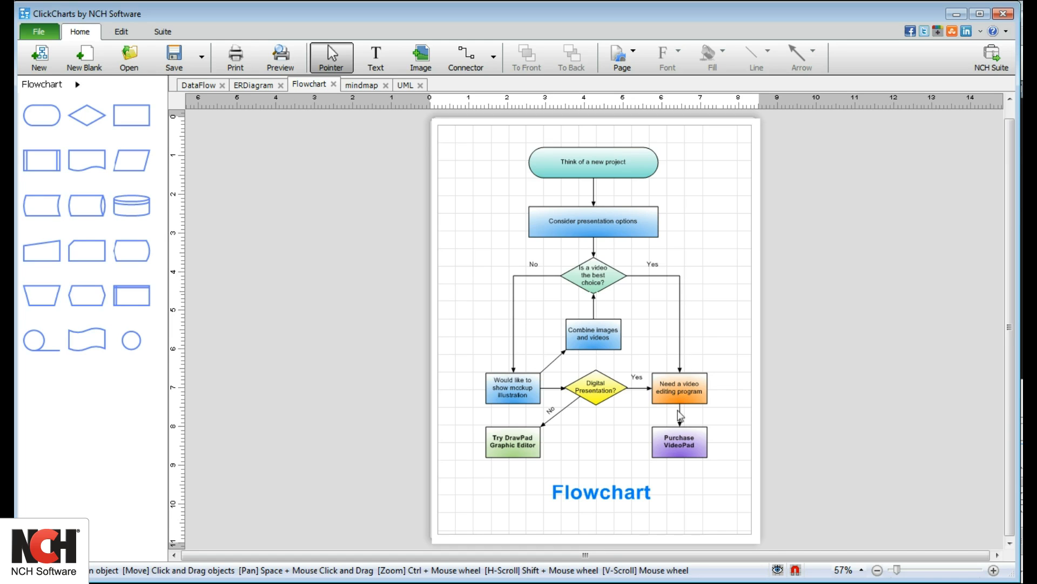
- Switch from the Flowchart example to the Internet Marketing mind map
click(362, 84)
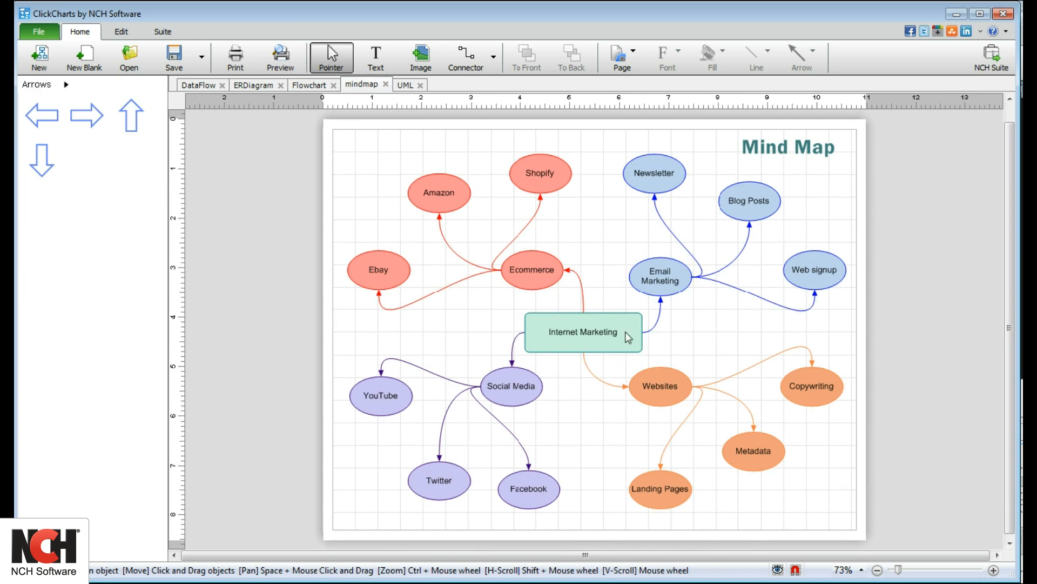
mouse_move(673, 328)
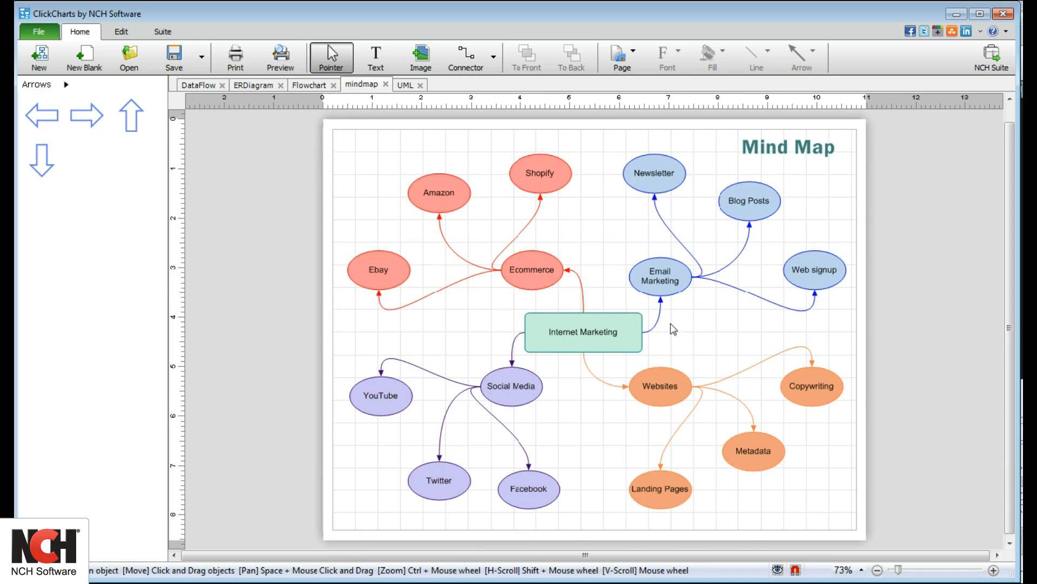
mouse_move(642, 393)
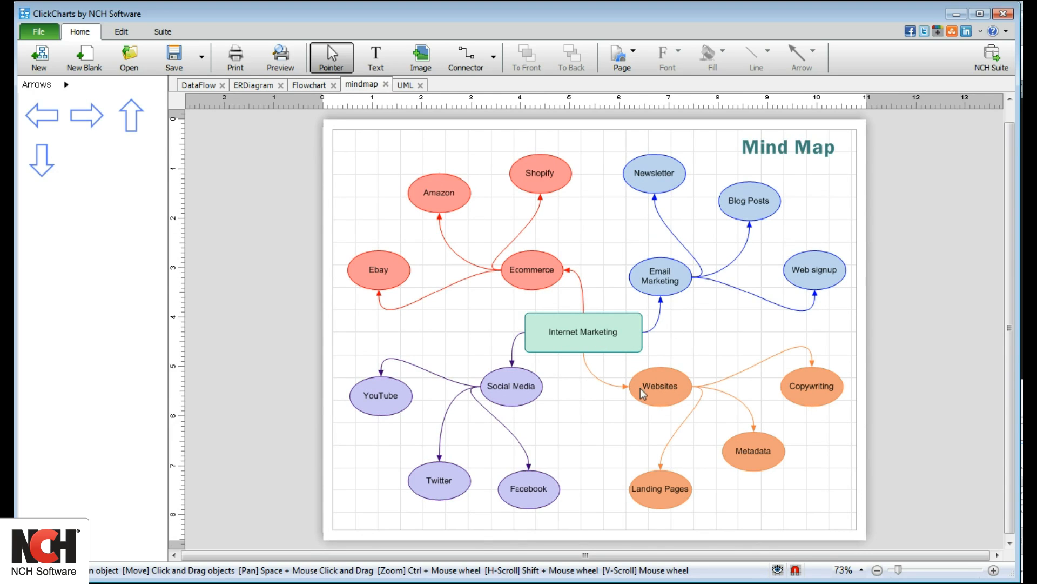
mouse_move(387, 120)
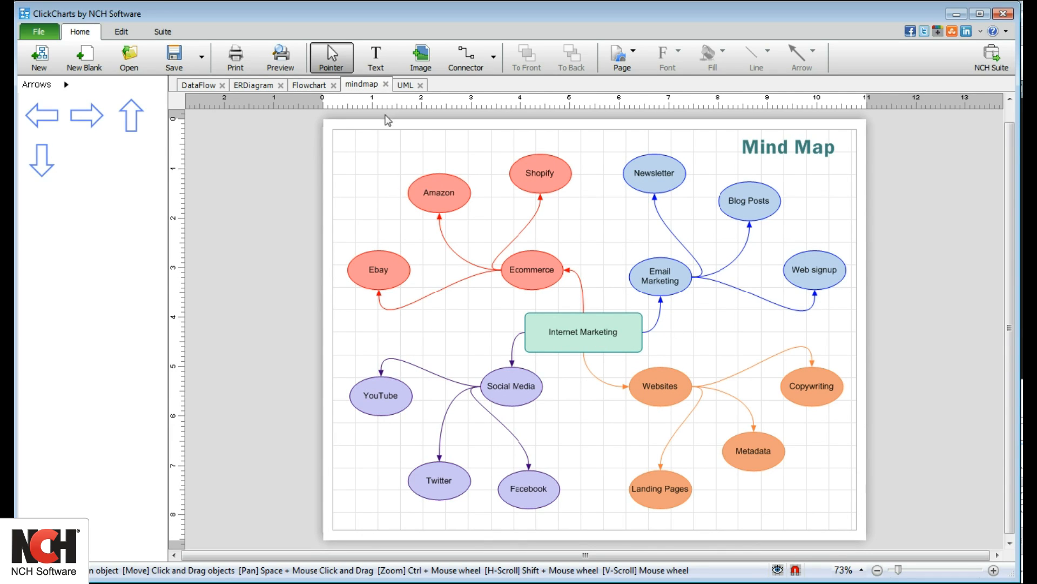
- View the UML Class Diagram example with Order, Customer and Employee classes
click(405, 84)
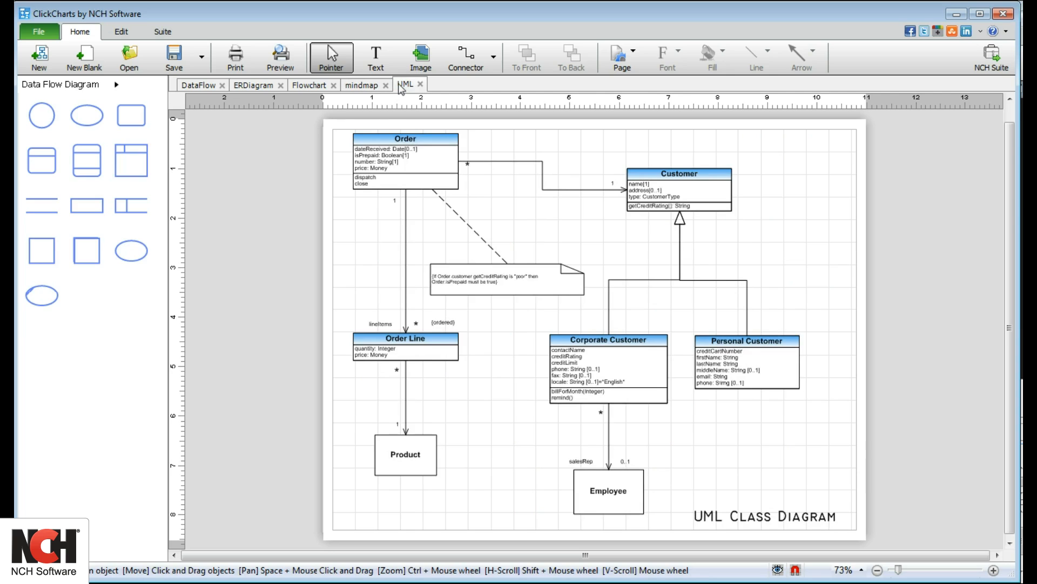
mouse_move(452, 214)
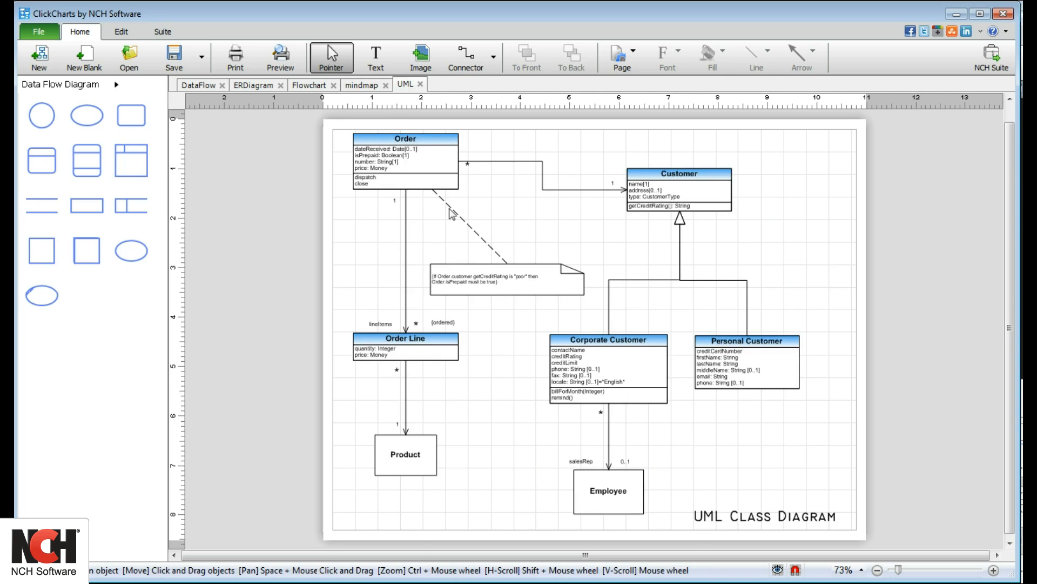
mouse_move(449, 300)
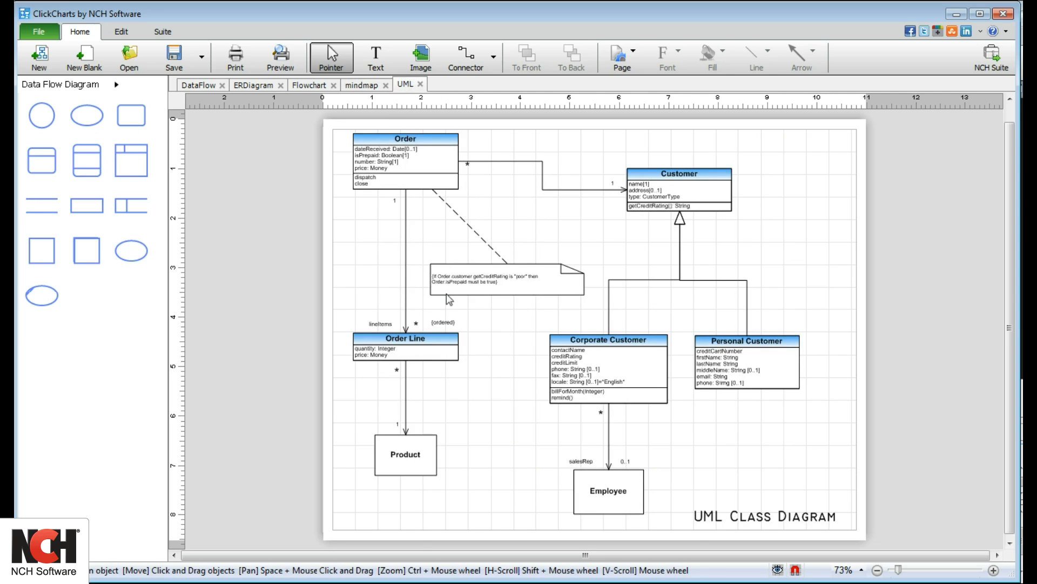
mouse_move(553, 329)
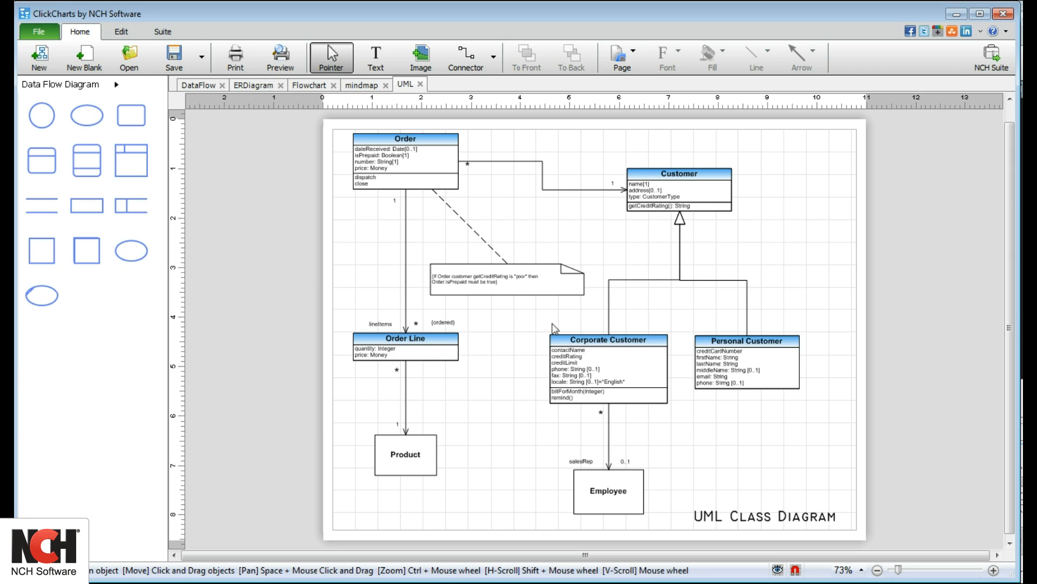
mouse_move(249, 341)
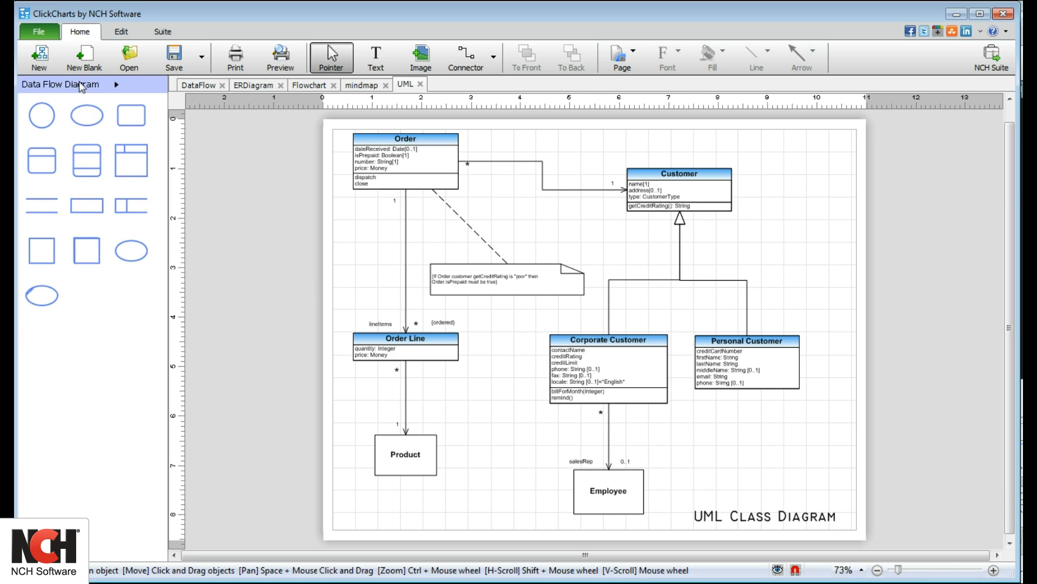
- Browse the UML Diagram shape set, then create a blank Untitled 1 diagram
click(60, 84)
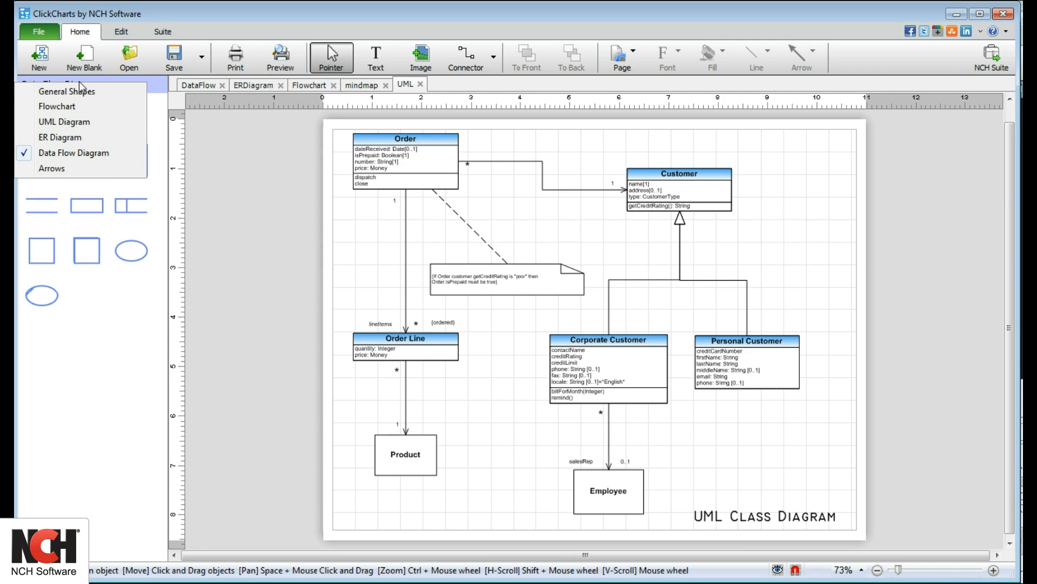
click(64, 122)
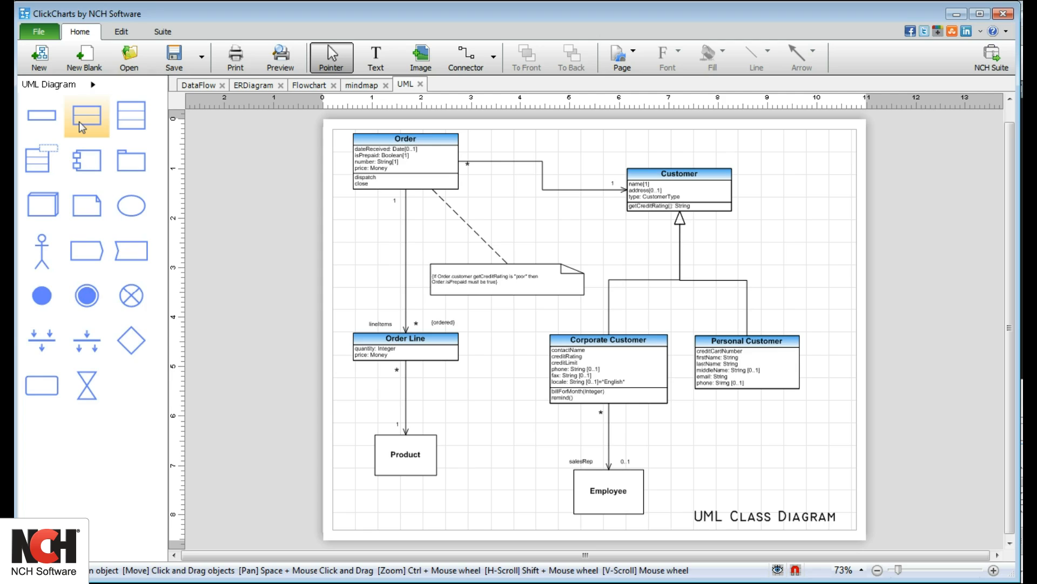
mouse_move(87, 385)
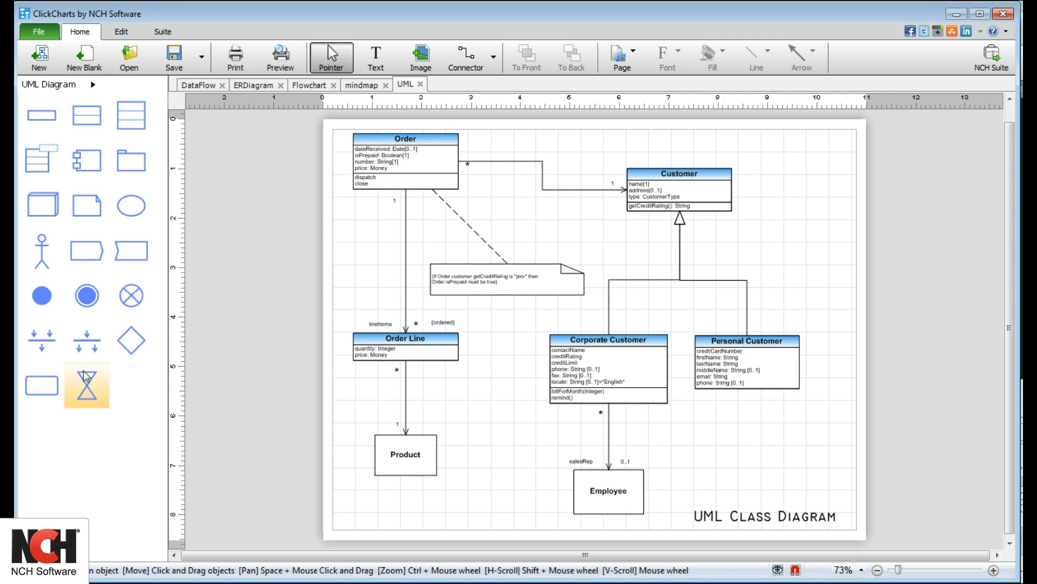
mouse_move(61, 87)
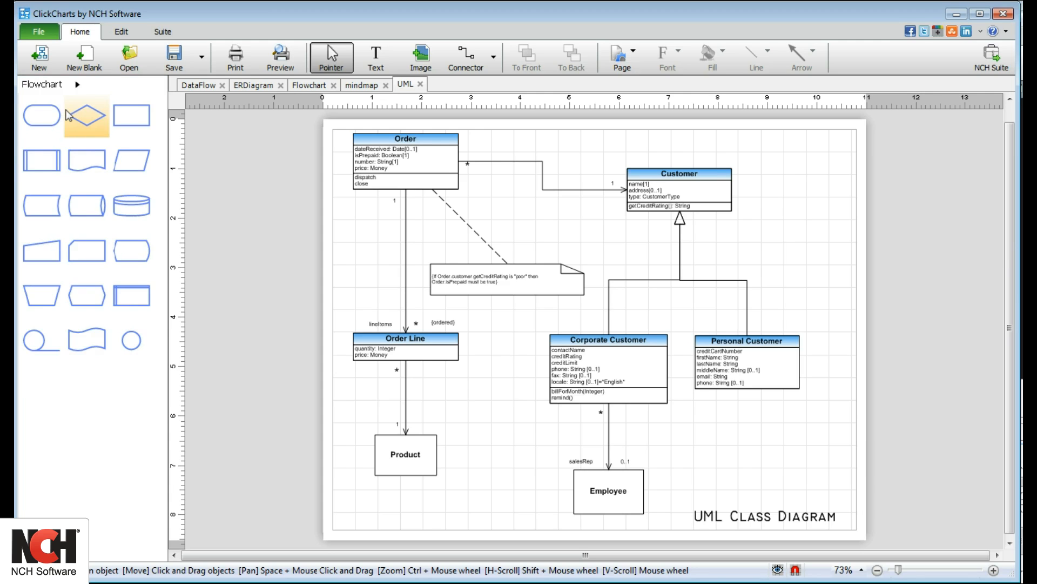
mouse_move(86, 340)
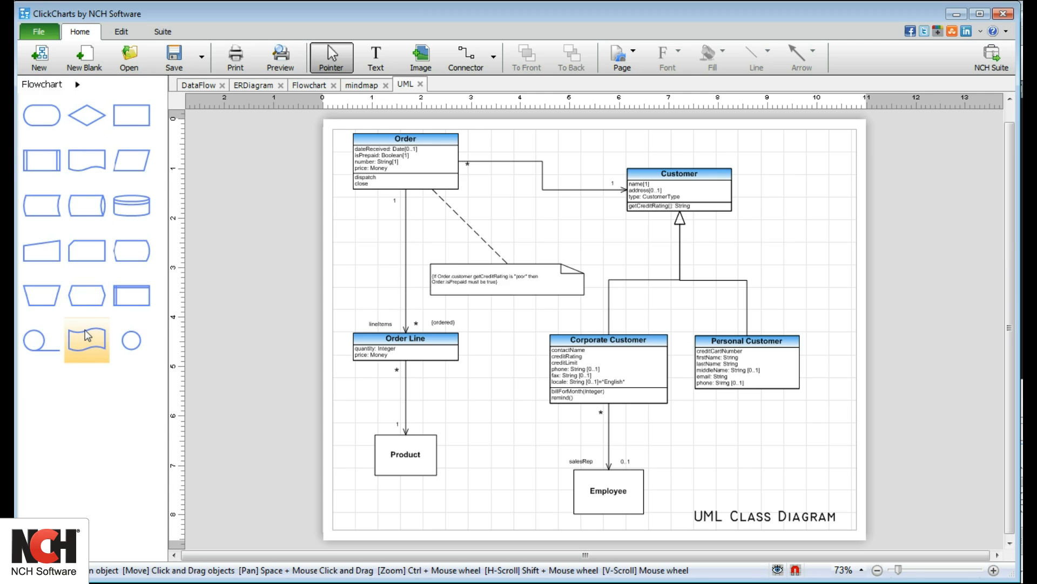
mouse_move(87, 252)
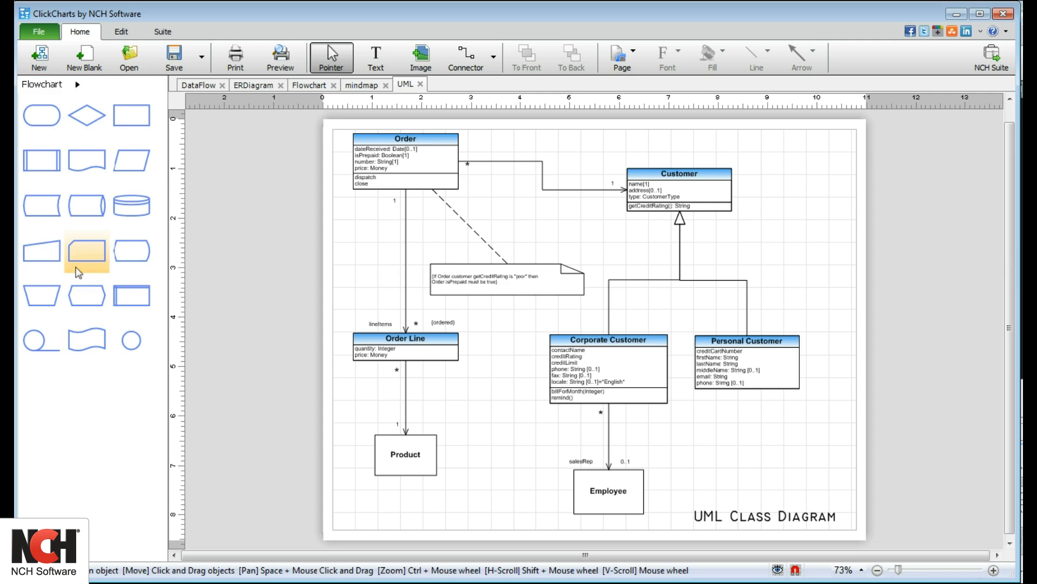
mouse_move(39, 59)
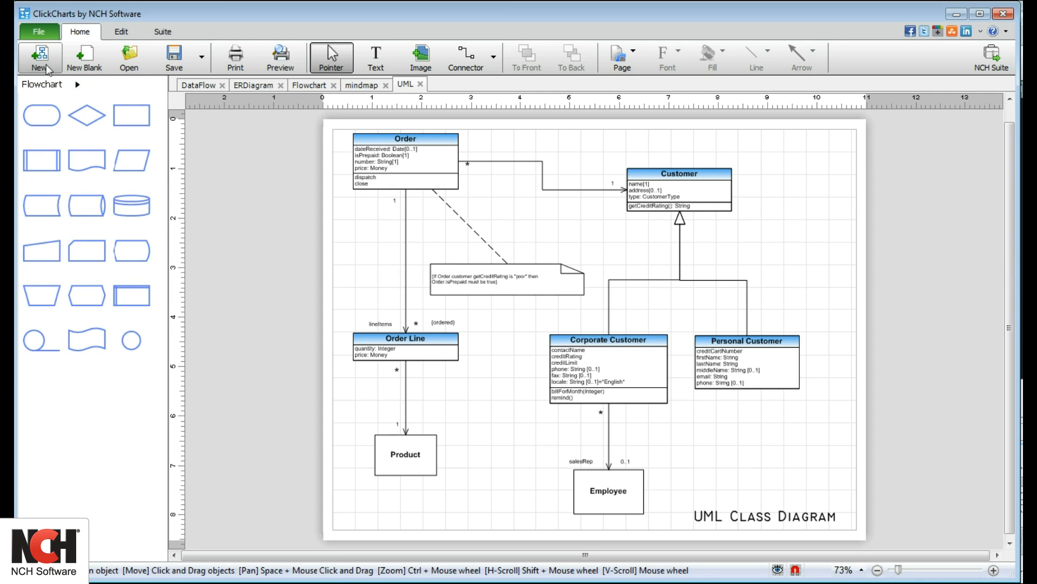
mouse_move(85, 58)
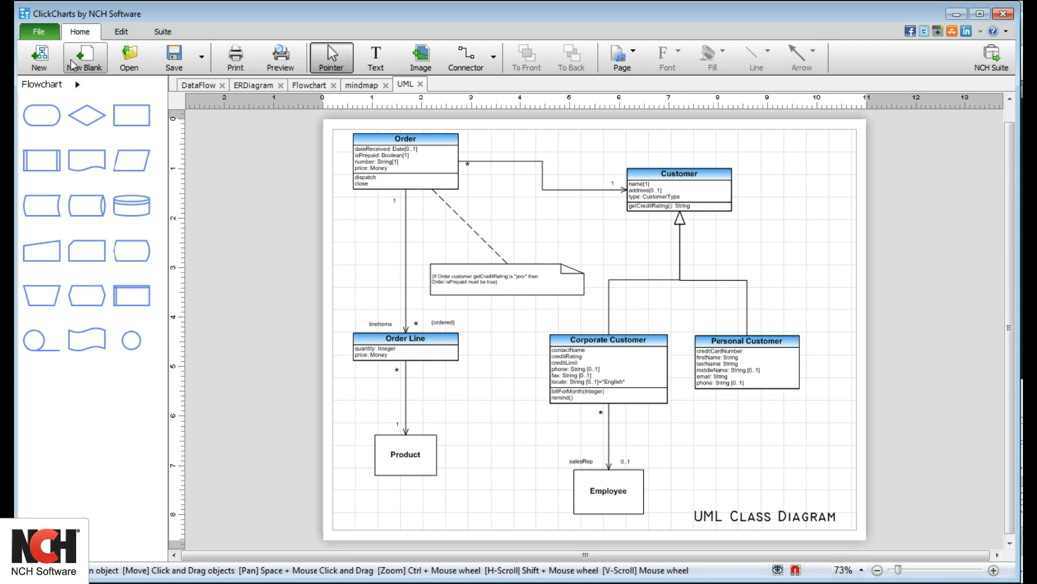
click(85, 57)
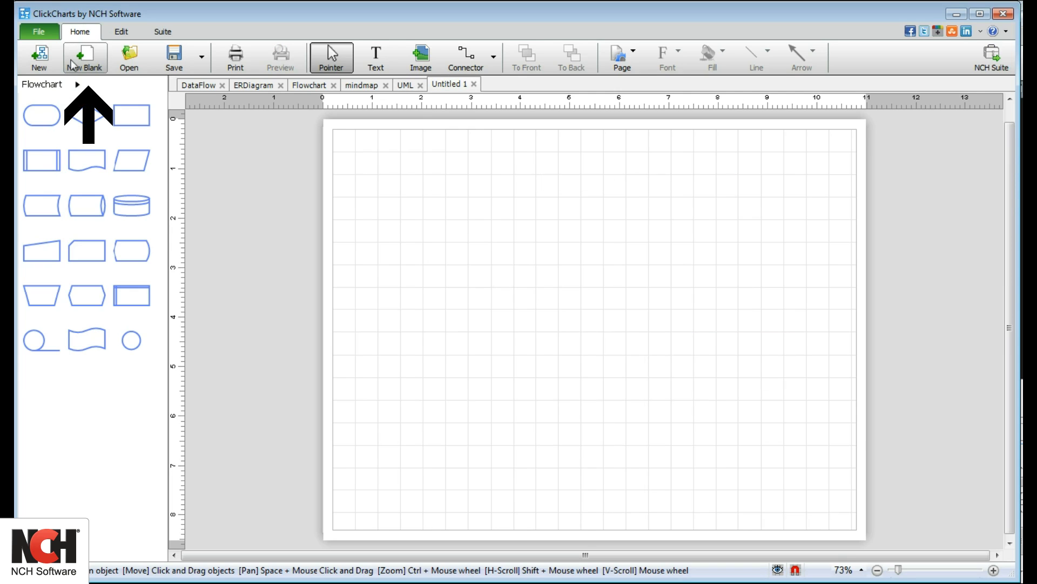